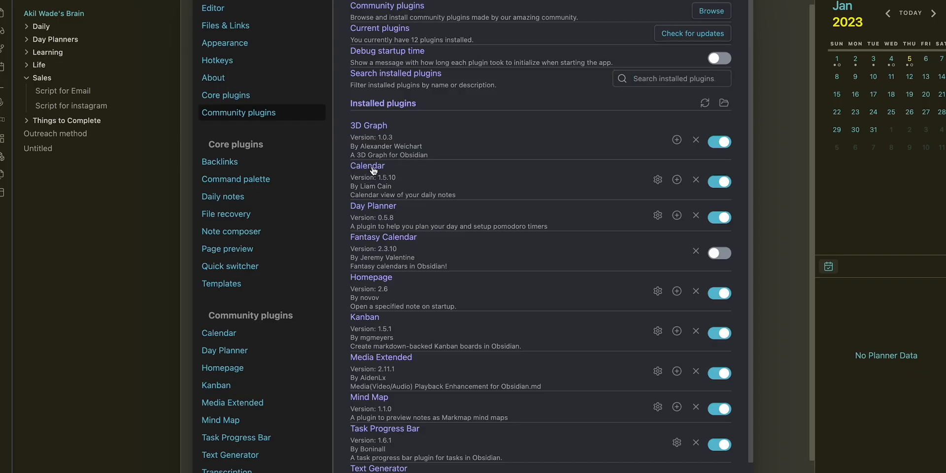
mouse_move(657, 180)
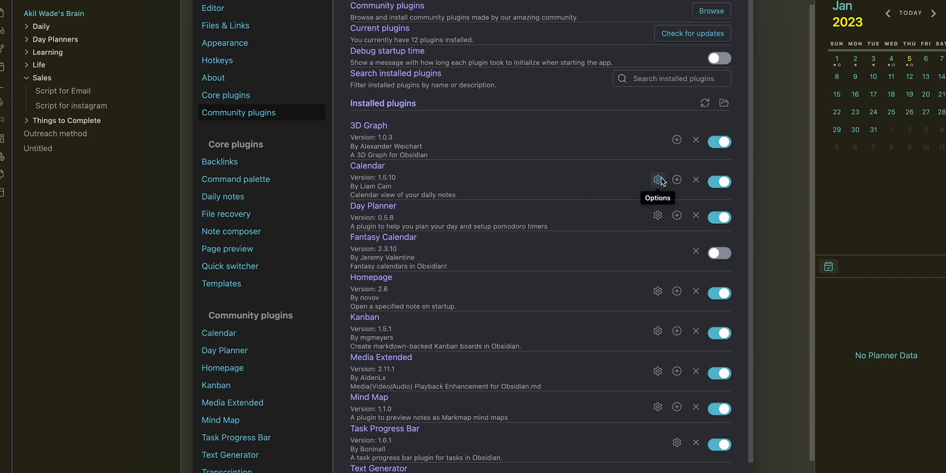
Leave plugin settings and pick dates in the Calendar sidebar to view their daily notes.
click(657, 179)
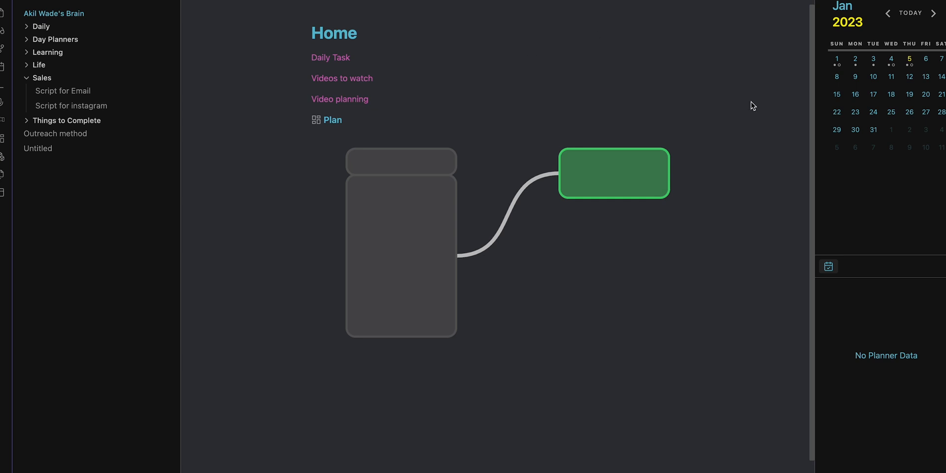
click(890, 61)
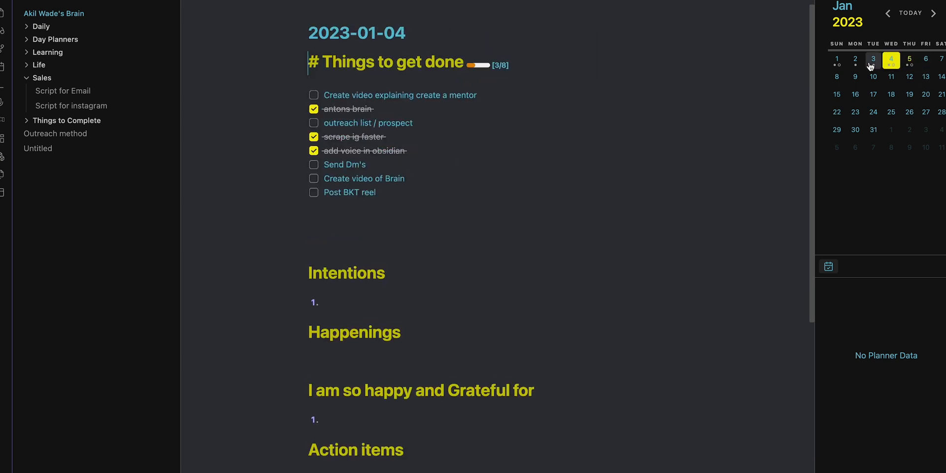
click(837, 59)
text(daypla)
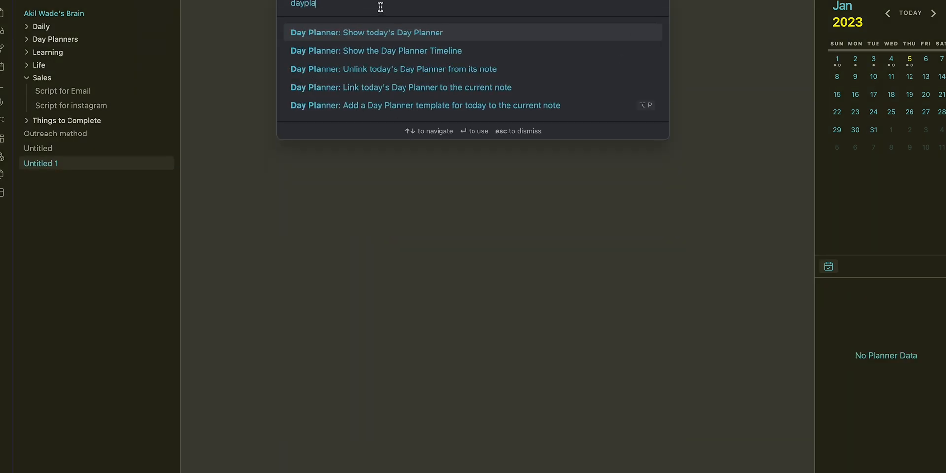
mouse_move(386, 87)
text(10)
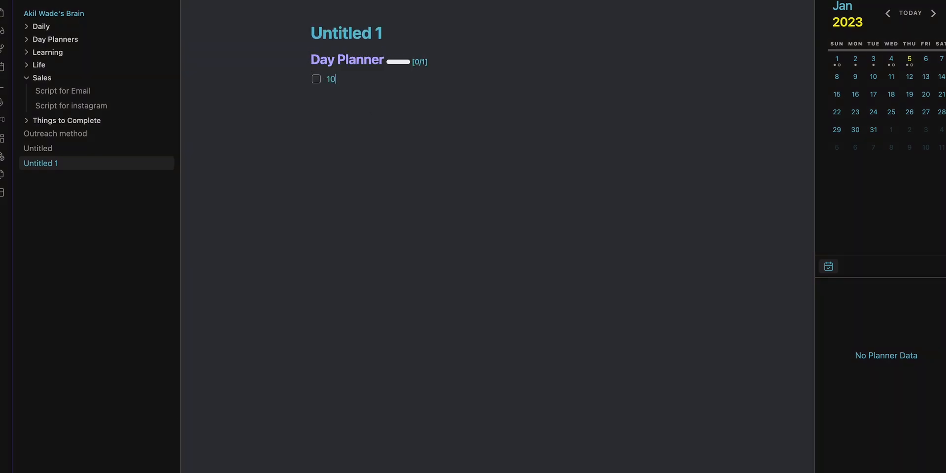
Fill the Day Planner template with 10:00 homework and 11:00 food tasks and tick their checkboxes.
text(:00)
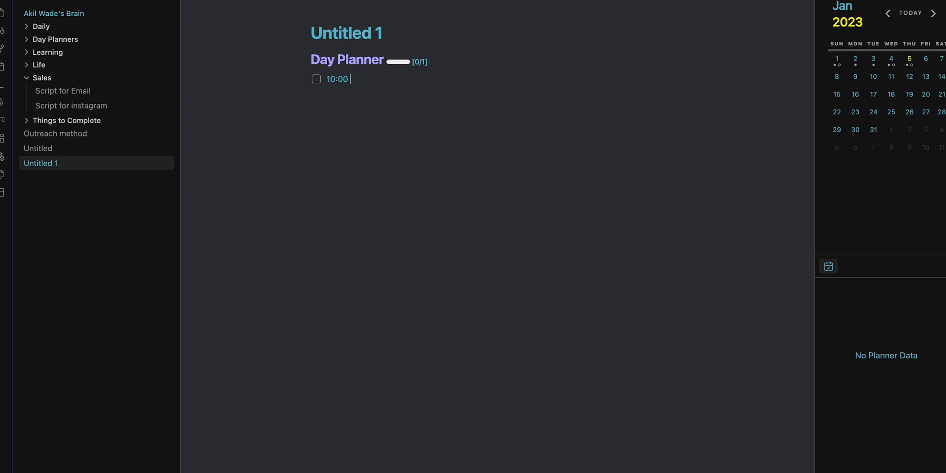
text(homework)
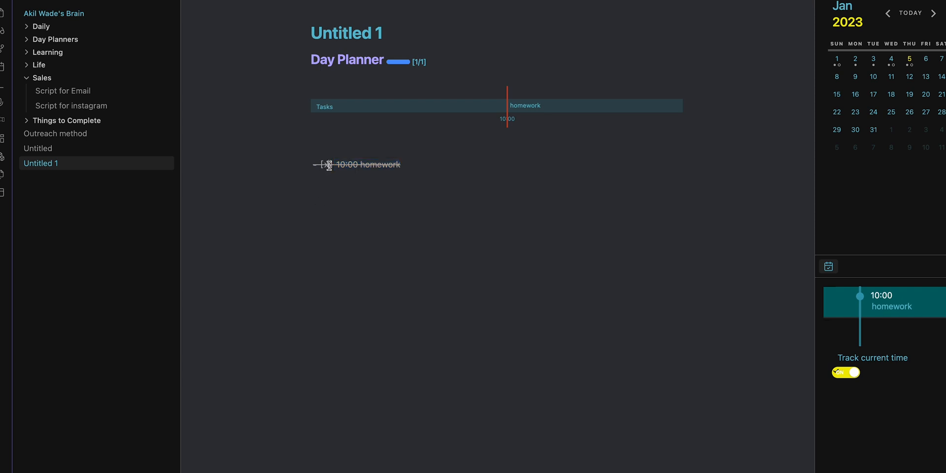
click(316, 164)
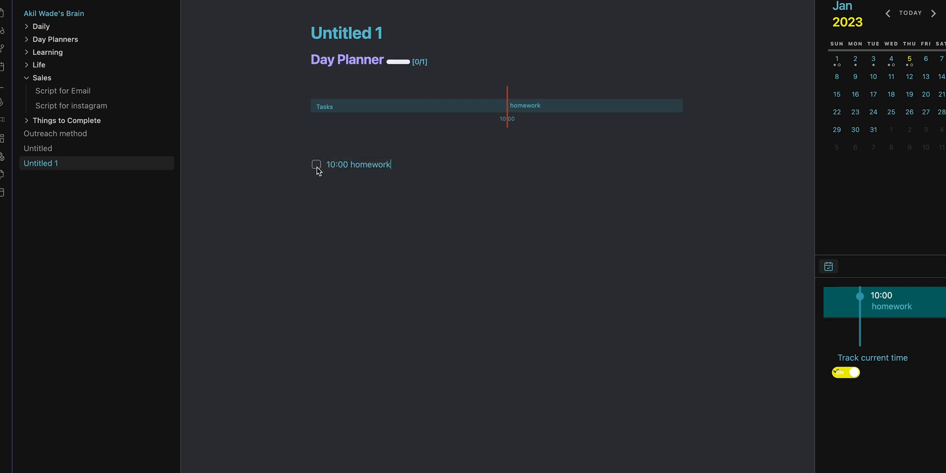
key(enter)
text(11:)
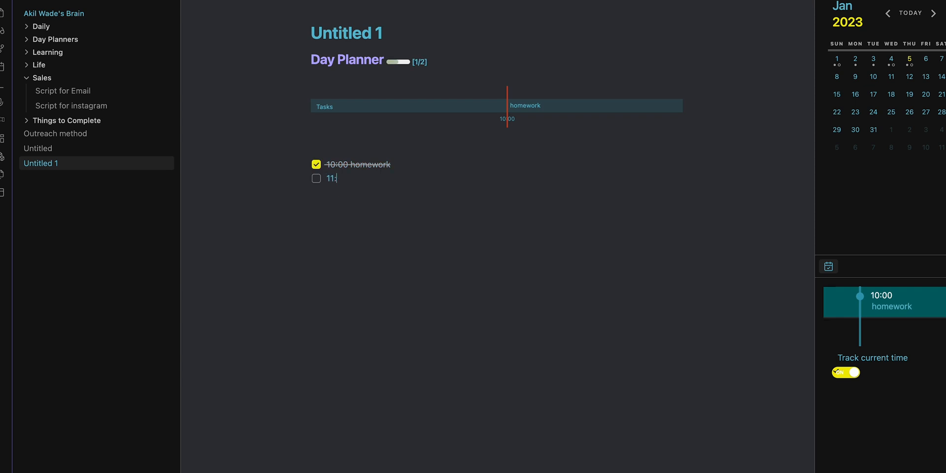
text(00)
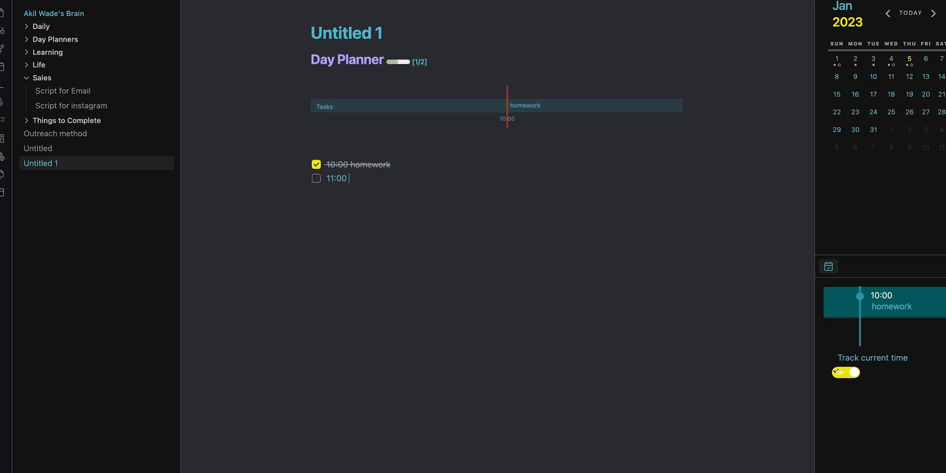
text(food)
text(11)
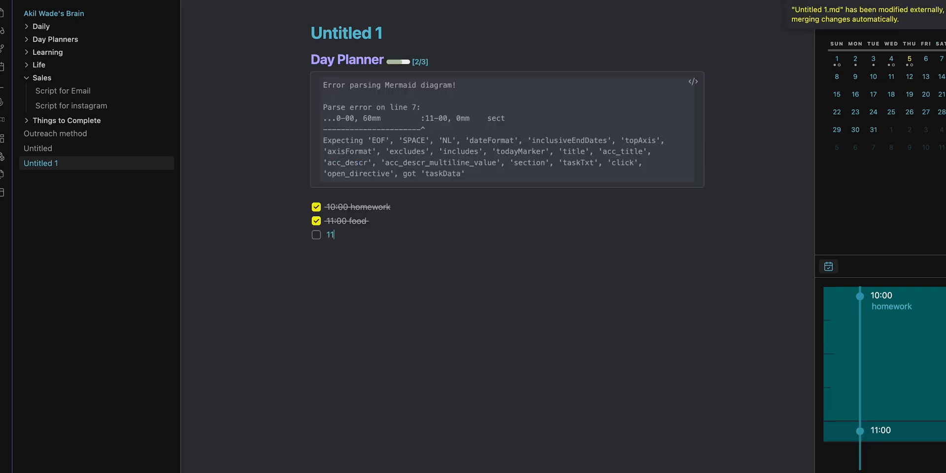
text(:30)
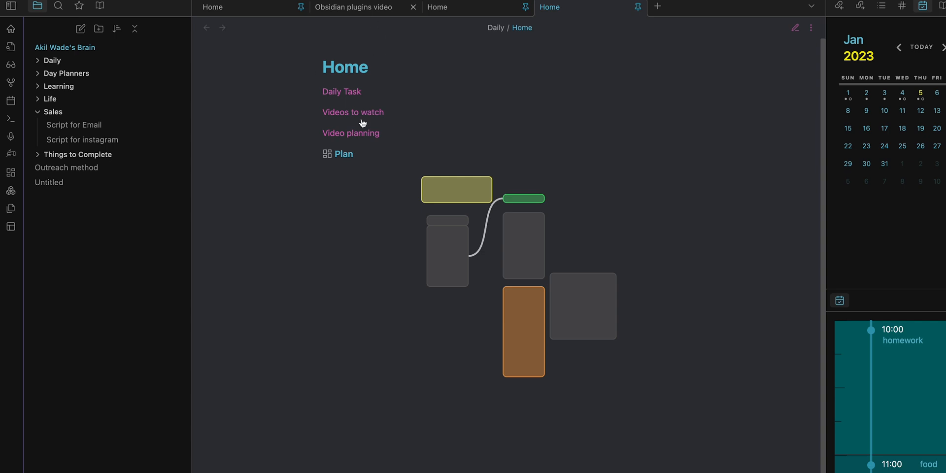
mouse_move(318, 135)
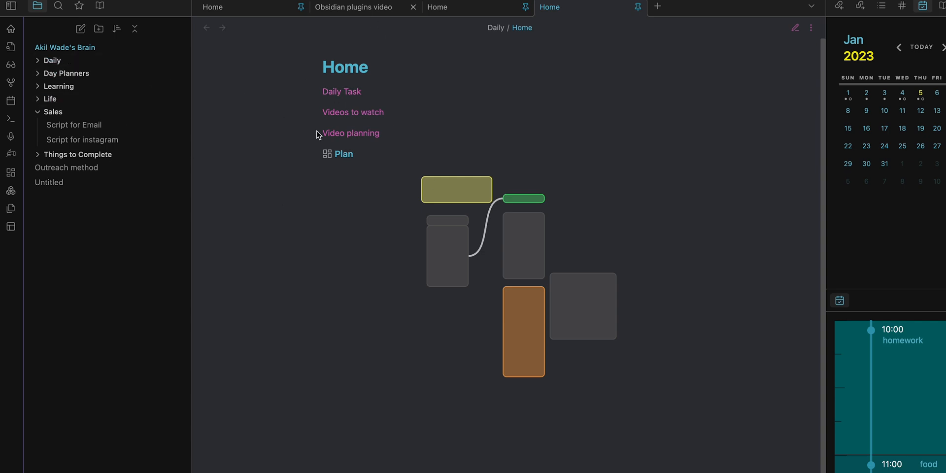
mouse_move(340, 101)
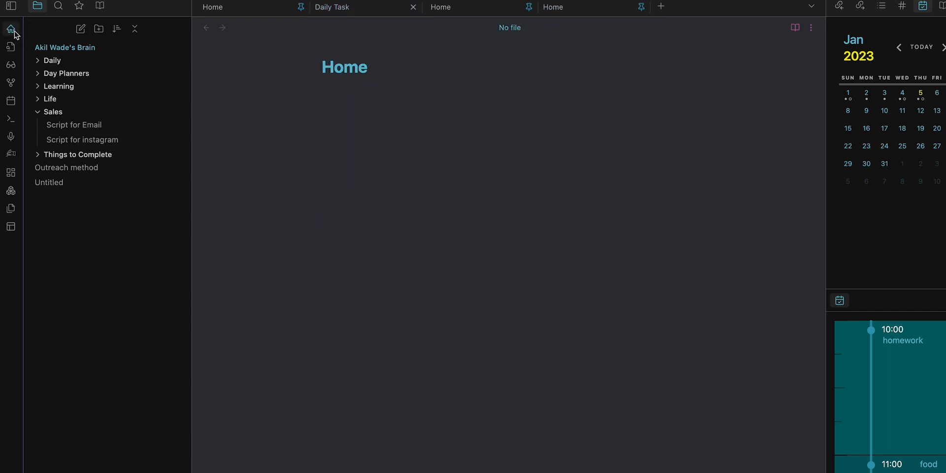
Return to the pinned Home note with its links and canvas.
click(332, 7)
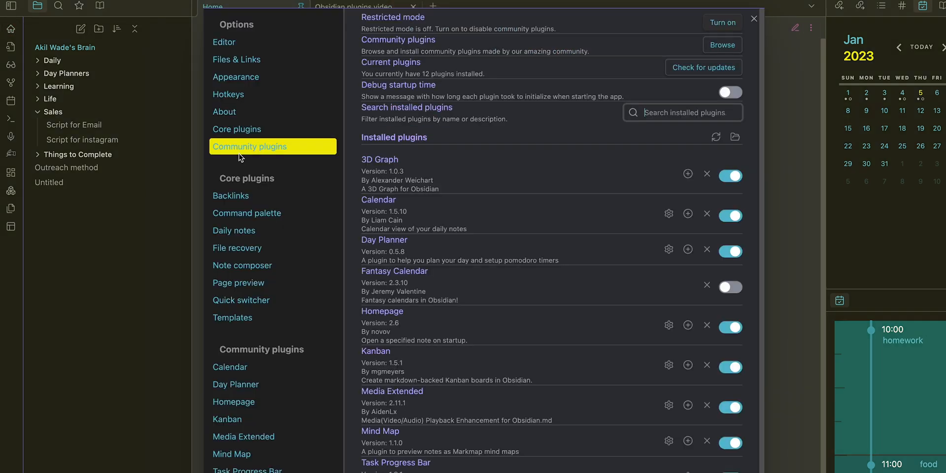
mouse_move(406, 340)
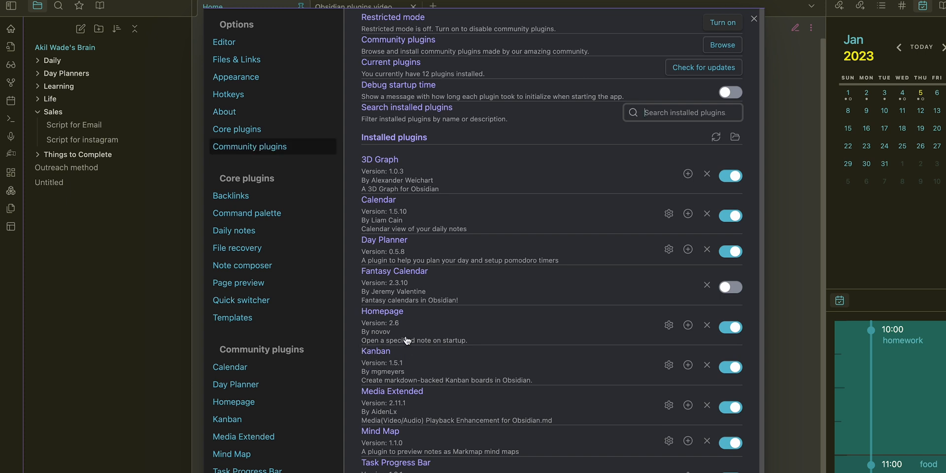
View the embedded Plan canvas in its own tab from the Home note.
click(754, 19)
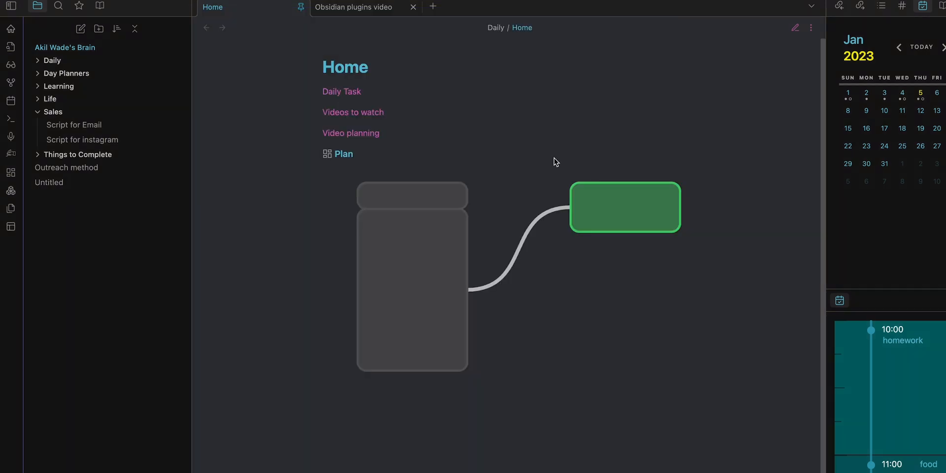
mouse_move(419, 242)
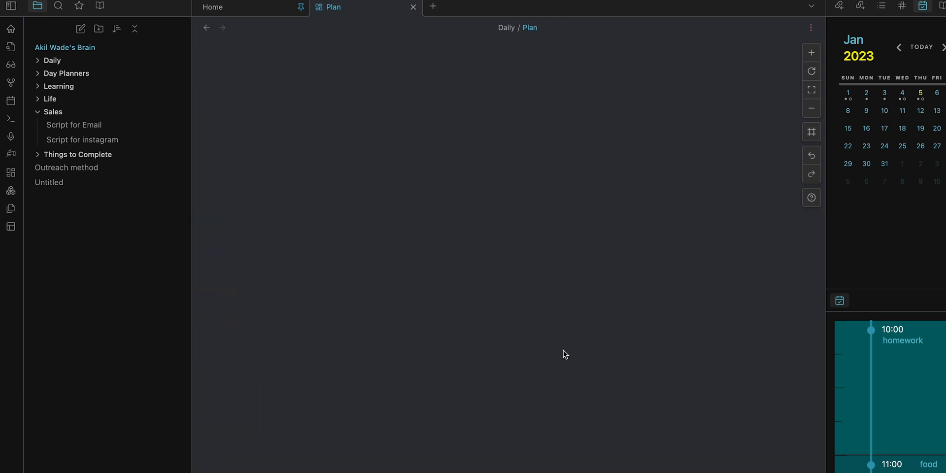
mouse_move(398, 318)
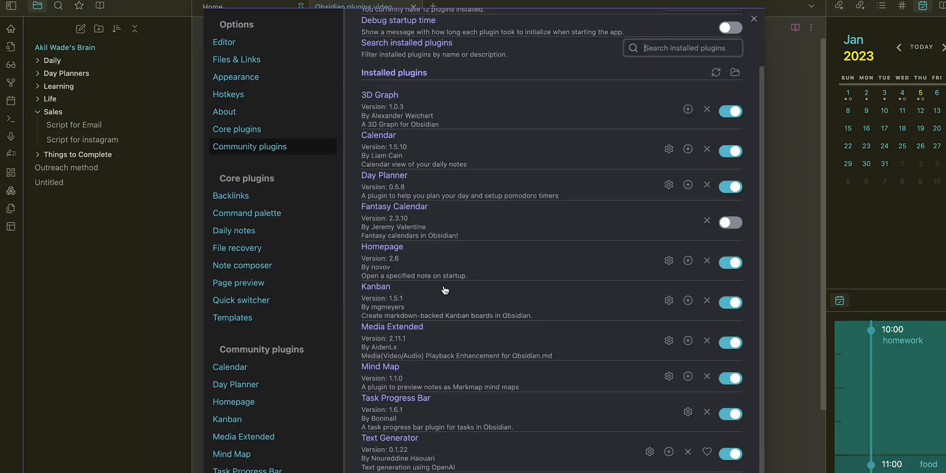
mouse_move(419, 327)
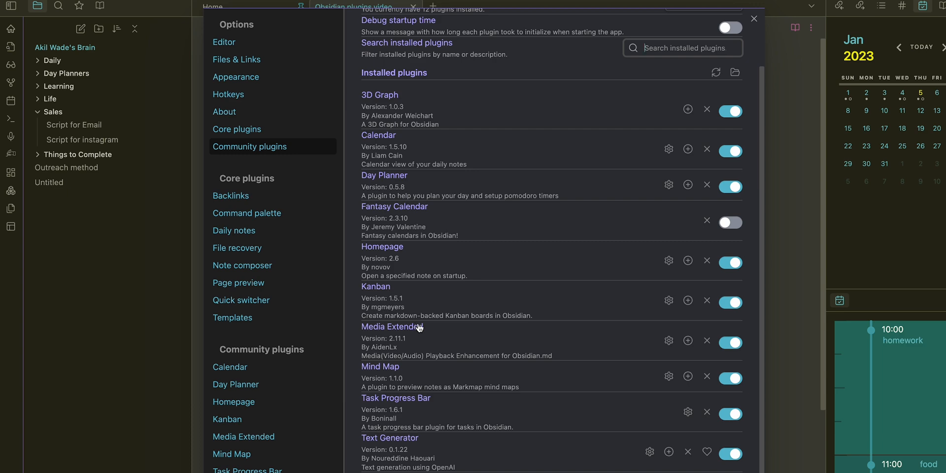
Play the note's YouTube link in a Media Extended pane beside the EPS 1 transcript.
click(754, 19)
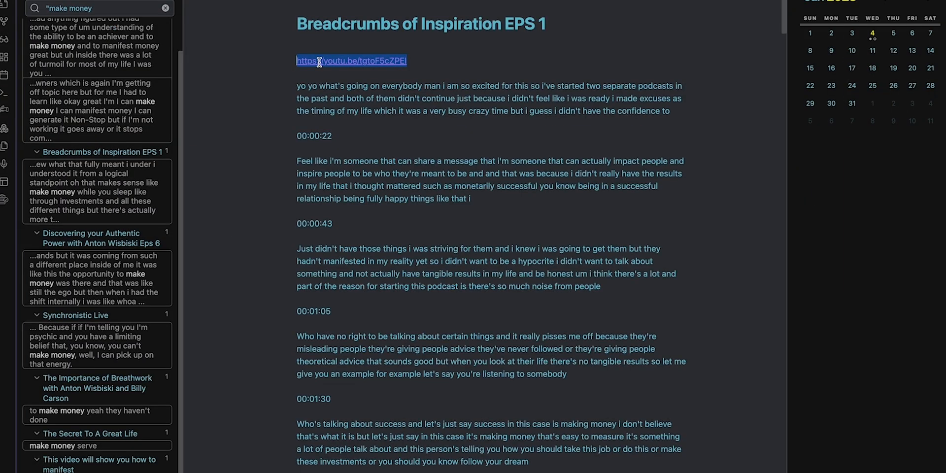
click(351, 60)
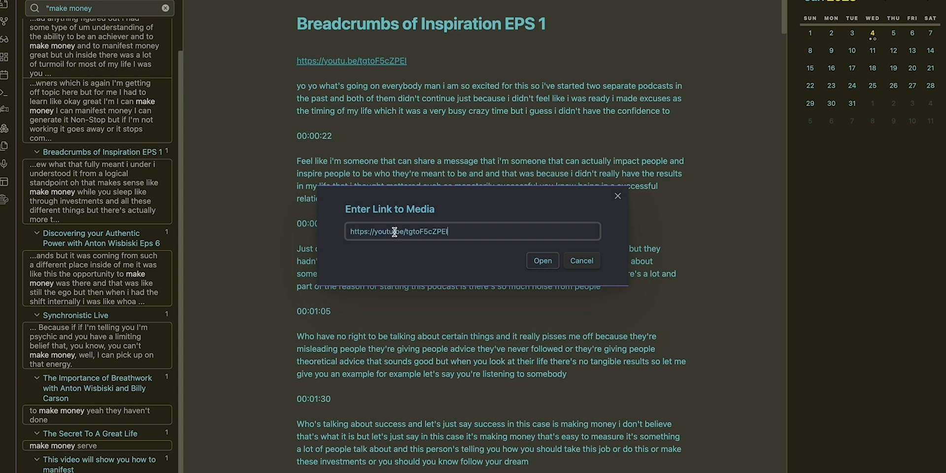
click(542, 260)
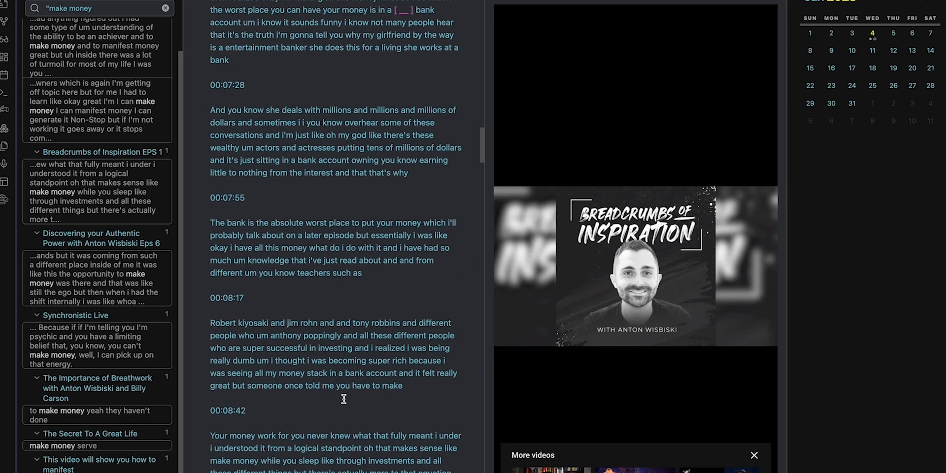
scroll(down, 3)
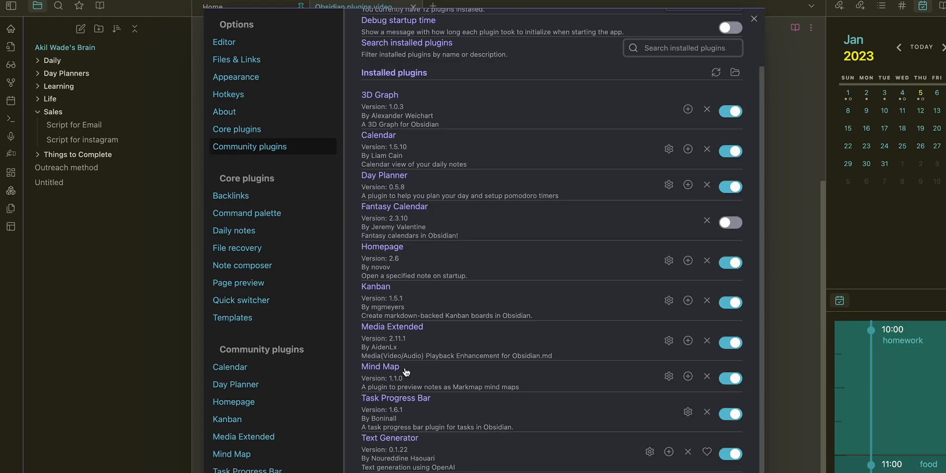
Review the Task Progress Bar plugin options with heading progress bars and task counts on.
click(754, 18)
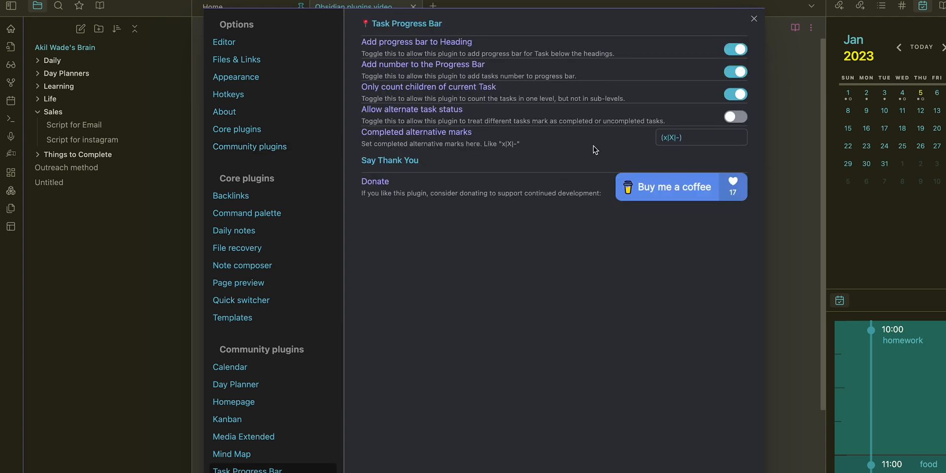
click(754, 18)
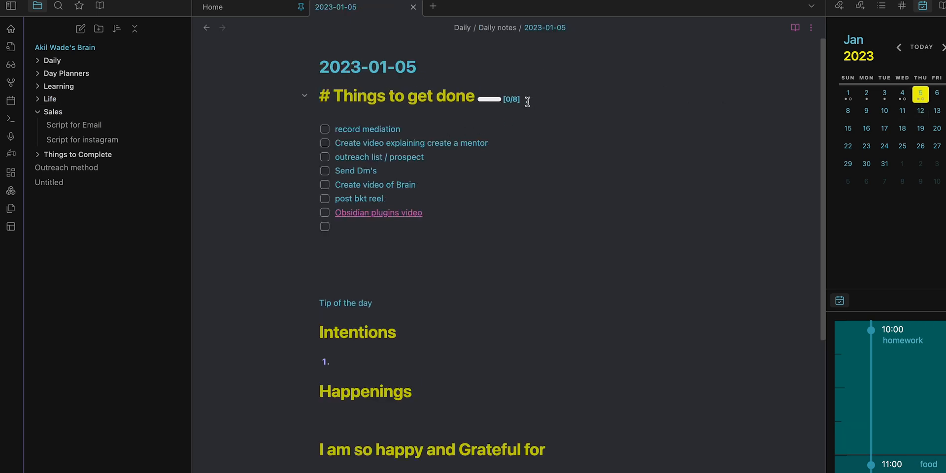
click(324, 142)
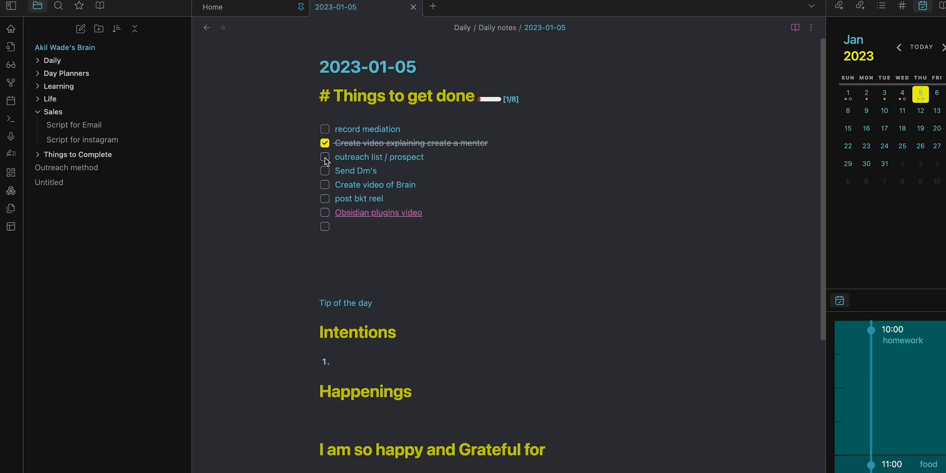
click(324, 143)
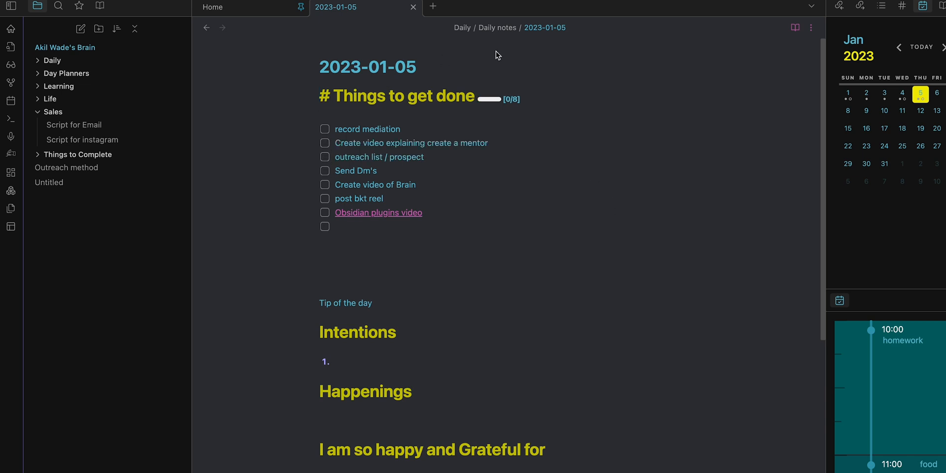
mouse_move(328, 148)
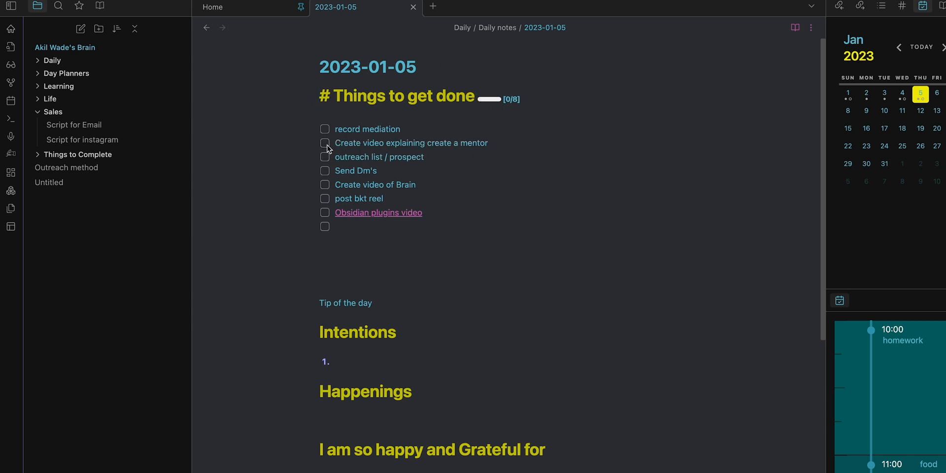
mouse_move(380, 211)
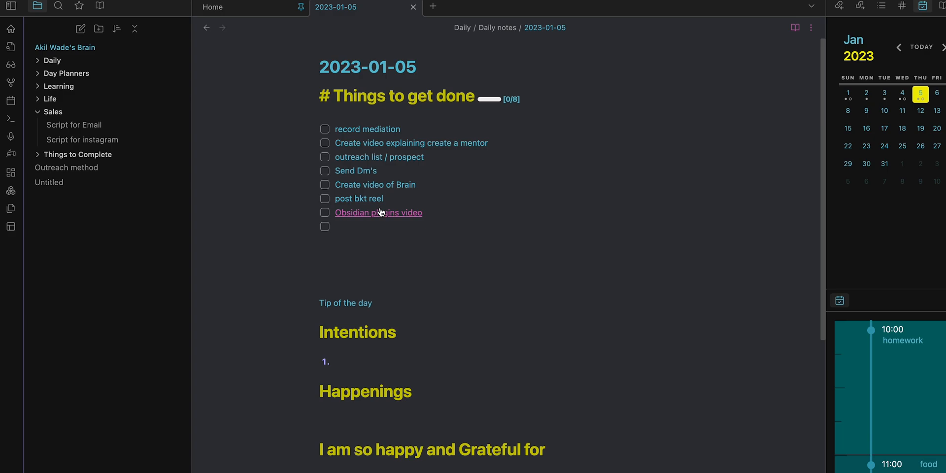
click(10, 65)
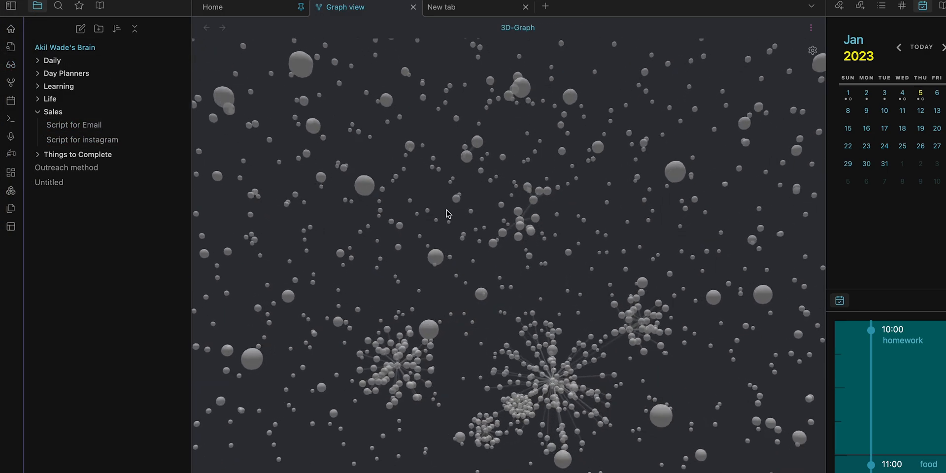
Drag the 3D graph view to move in among the note spheres.
drag(448, 214, 500, 355)
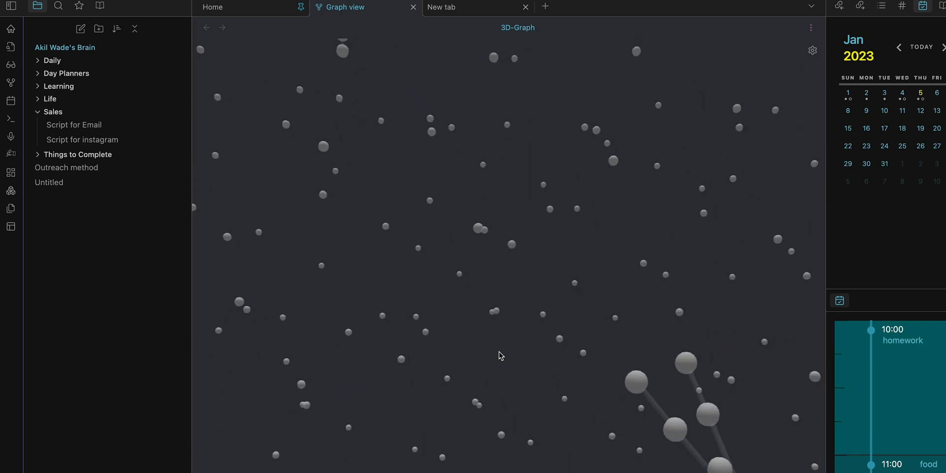